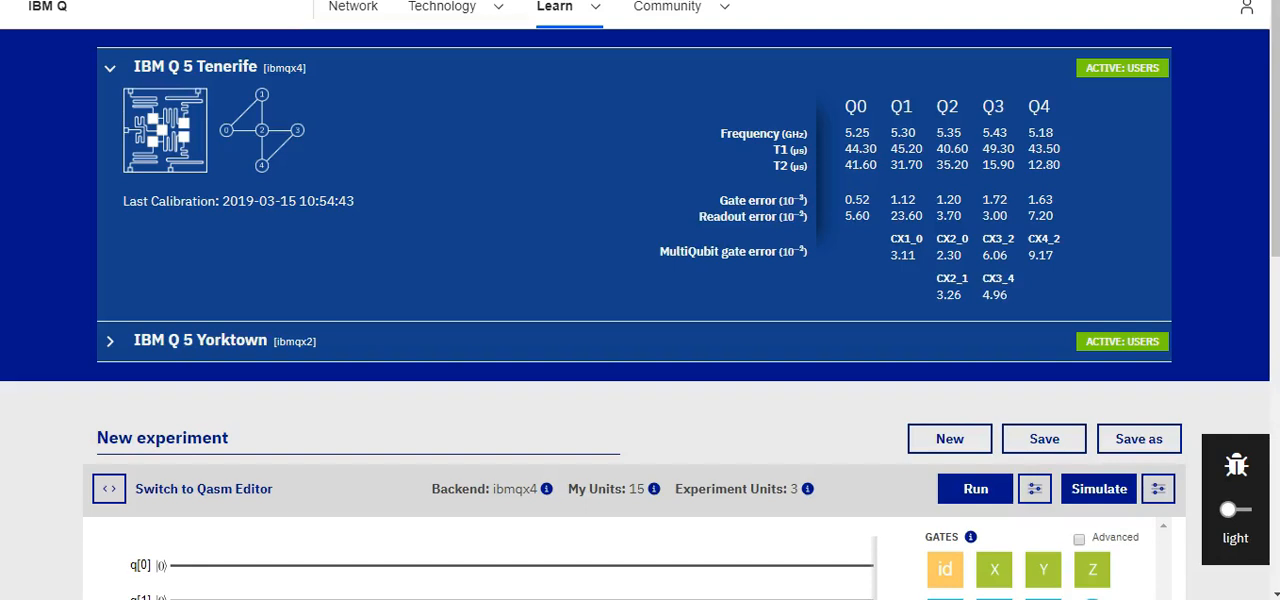
{"action": "mouse_move", "coordinate": [152, 20]}
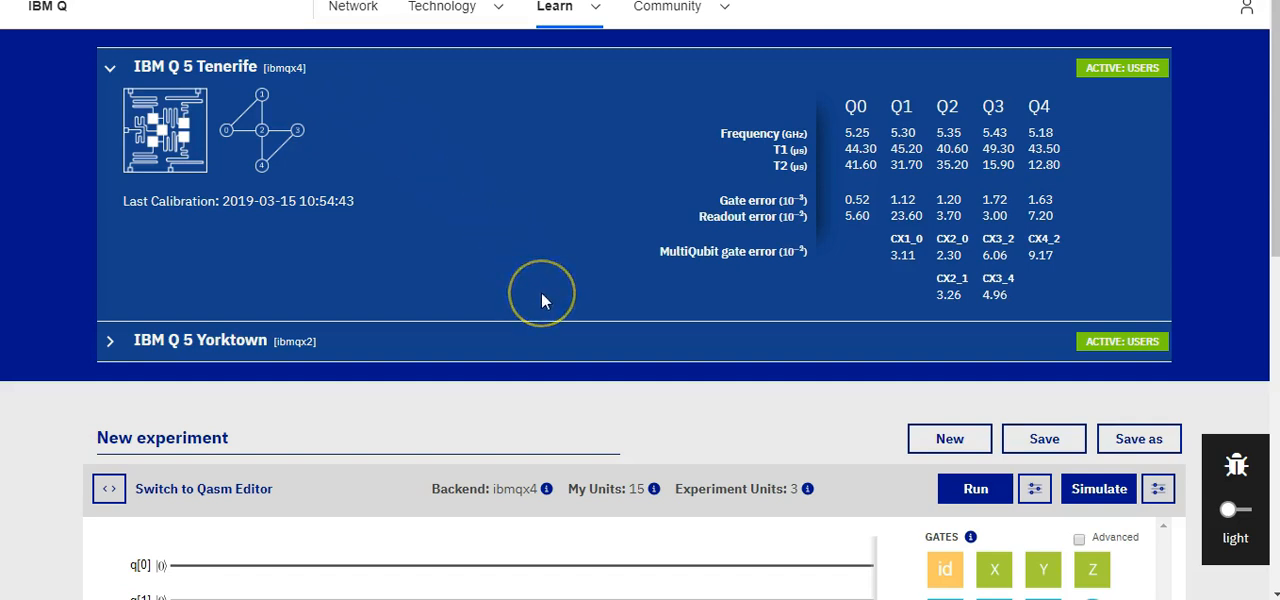
{"action": "mouse_move", "coordinate": [544, 300]}
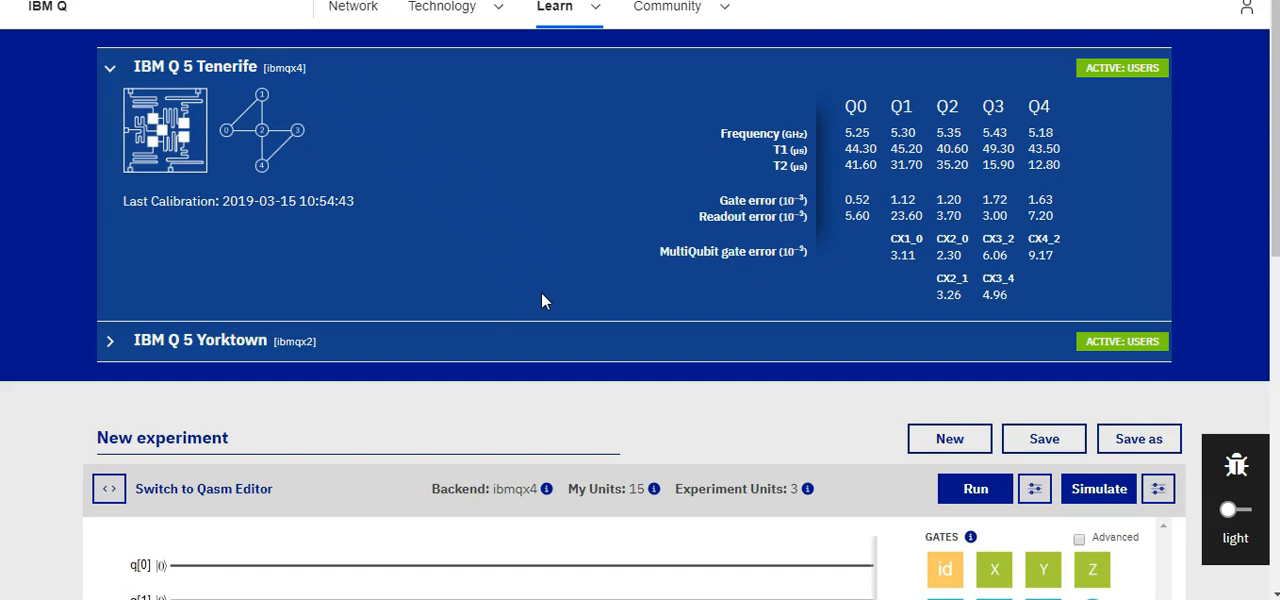
Step: Start a new experiment and name it 'Test' in the New Experiment dialog
{"action": "scroll", "scroll_direction": "down", "scroll_amount": 3}
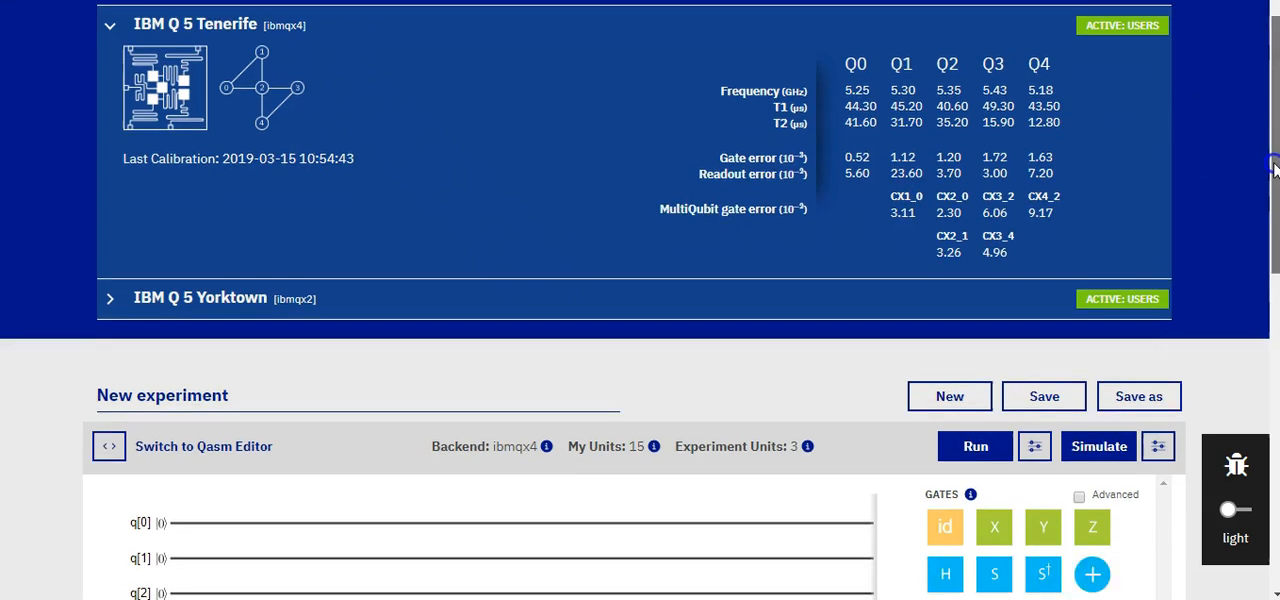
{"action": "scroll", "scroll_direction": "down", "scroll_amount": 3}
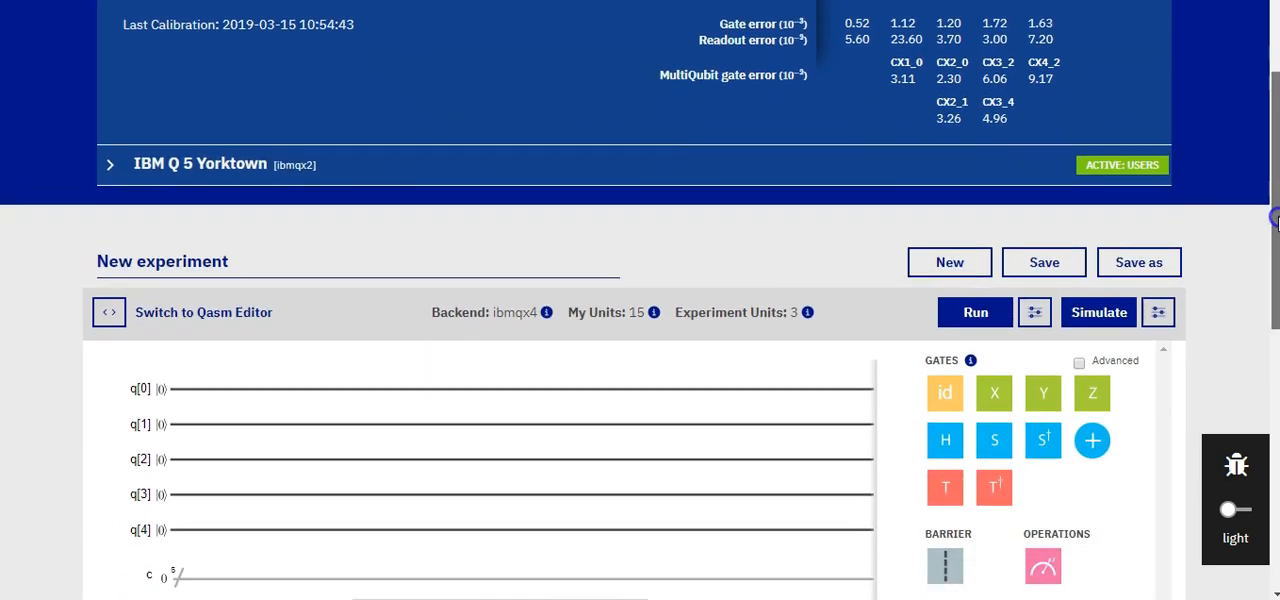
{"action": "scroll", "scroll_direction": "down", "scroll_amount": 3}
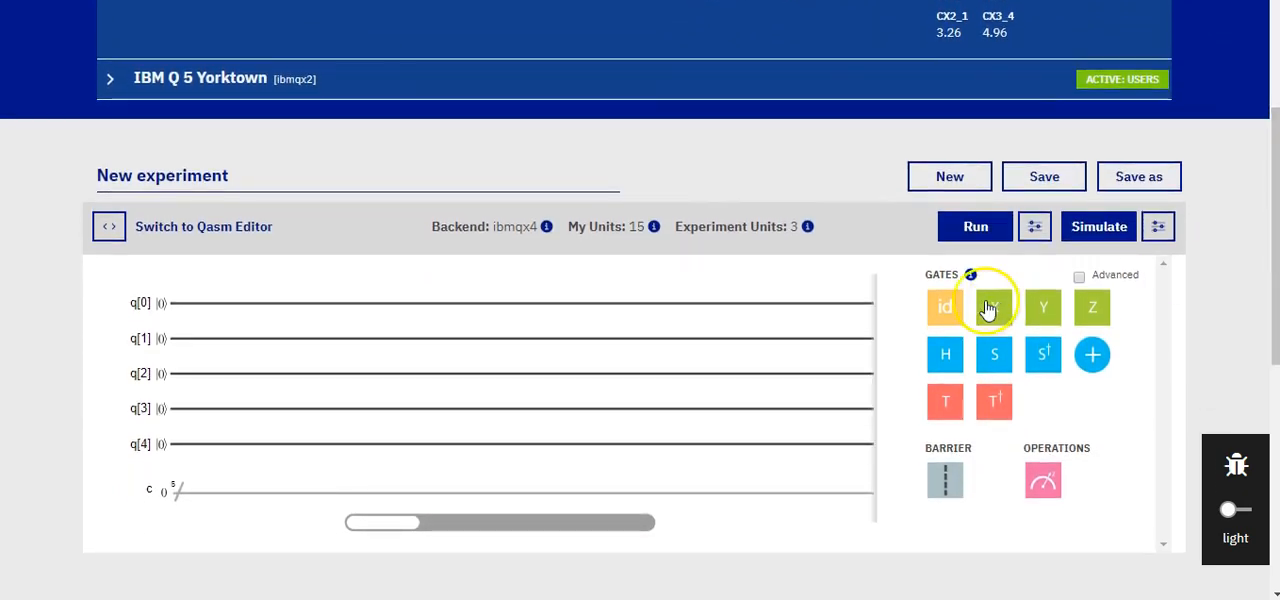
{"action": "mouse_move", "coordinate": [1088, 460]}
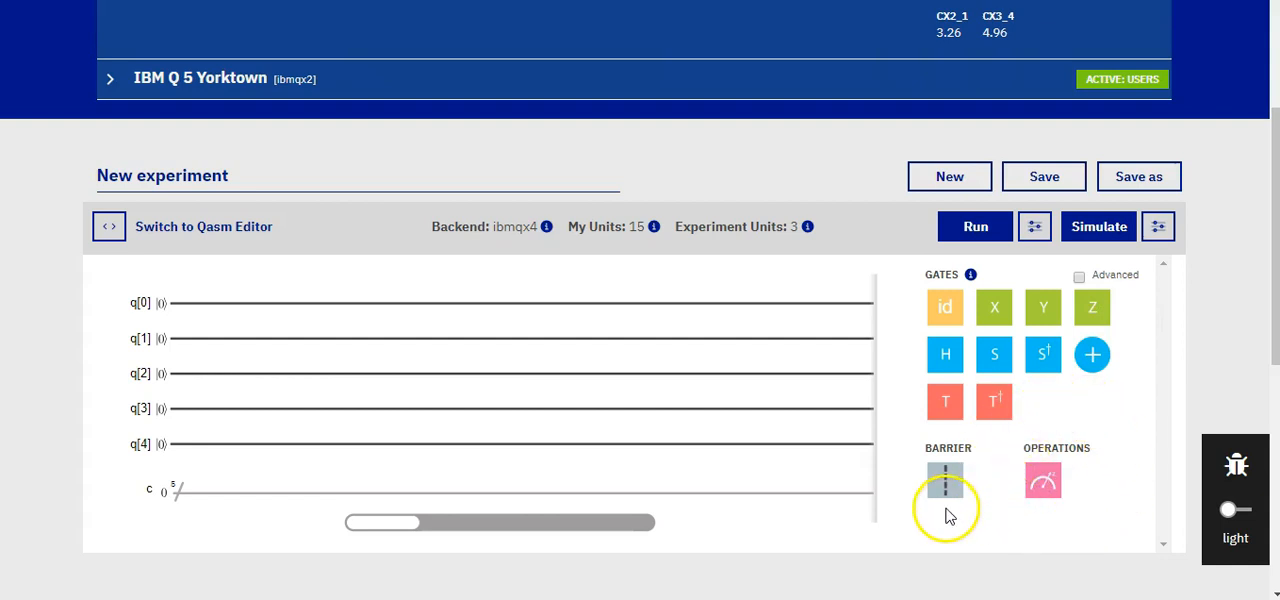
{"action": "mouse_move", "coordinate": [810, 520]}
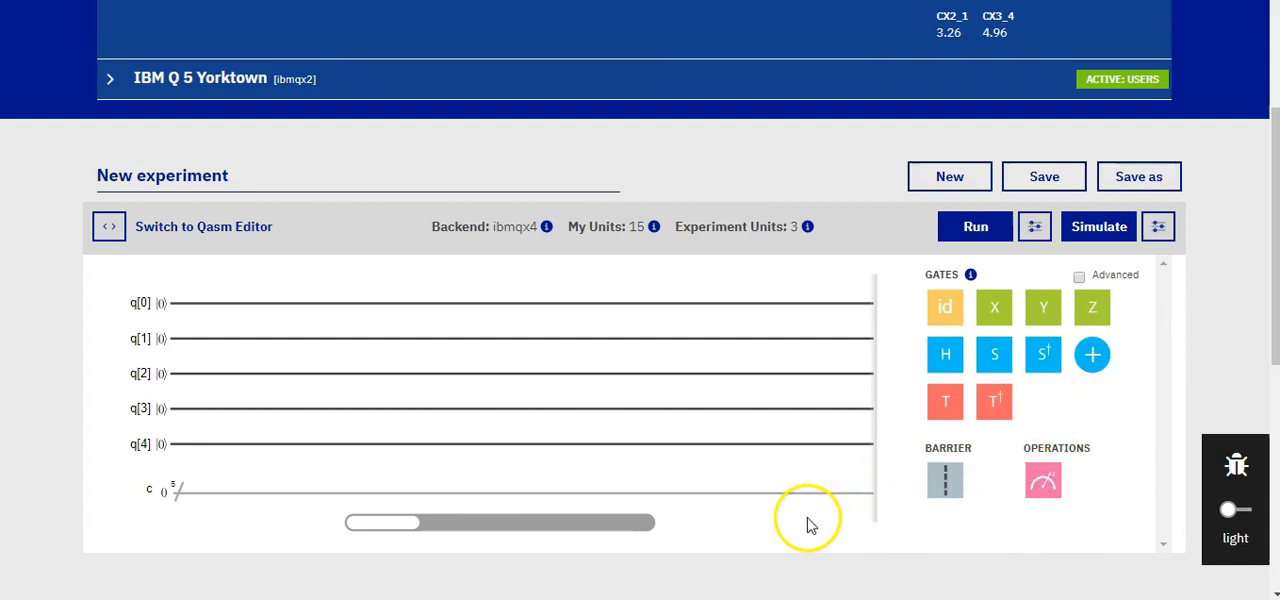
{"action": "mouse_move", "coordinate": [448, 352]}
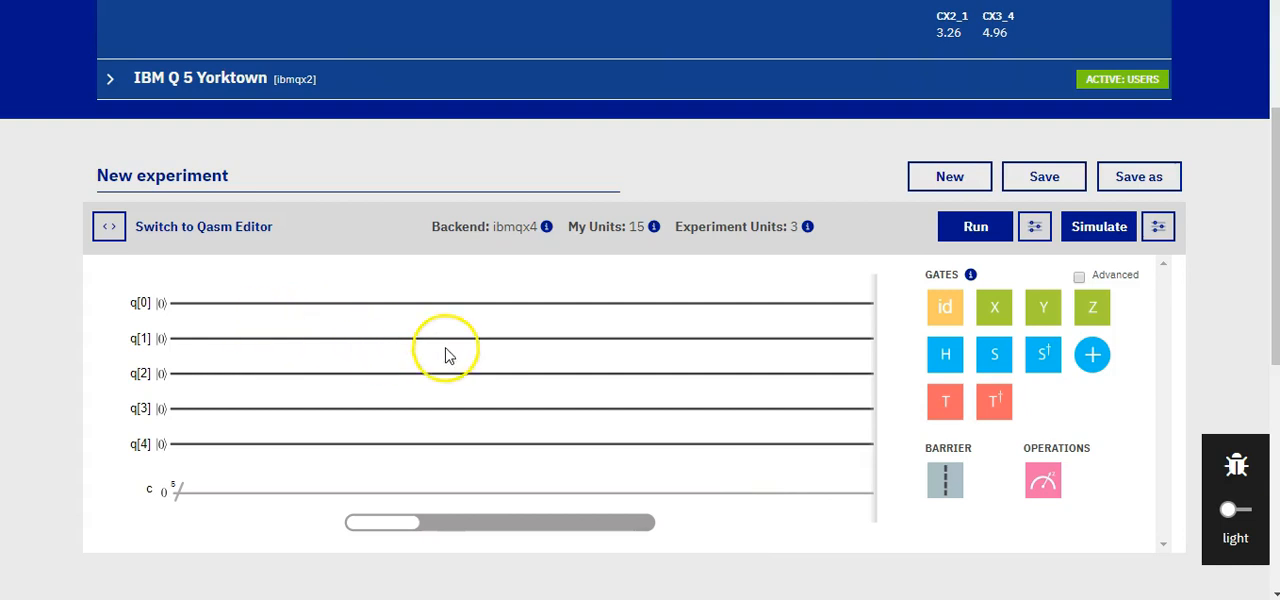
{"action": "mouse_move", "coordinate": [1164, 292]}
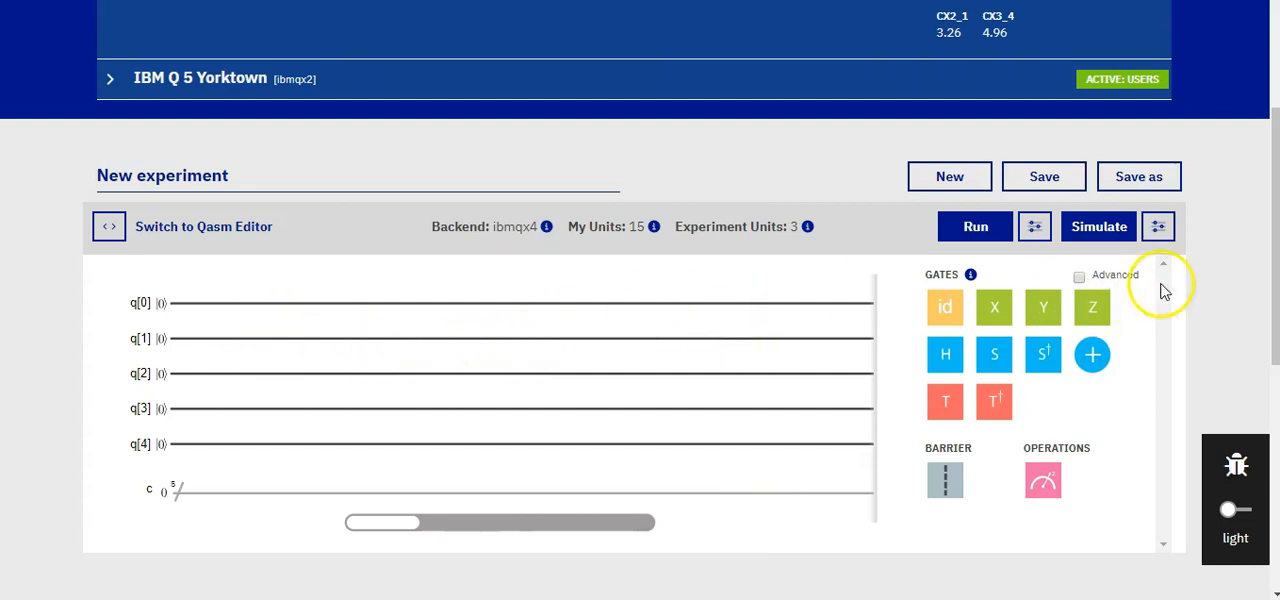
{"action": "mouse_move", "coordinate": [1218, 250]}
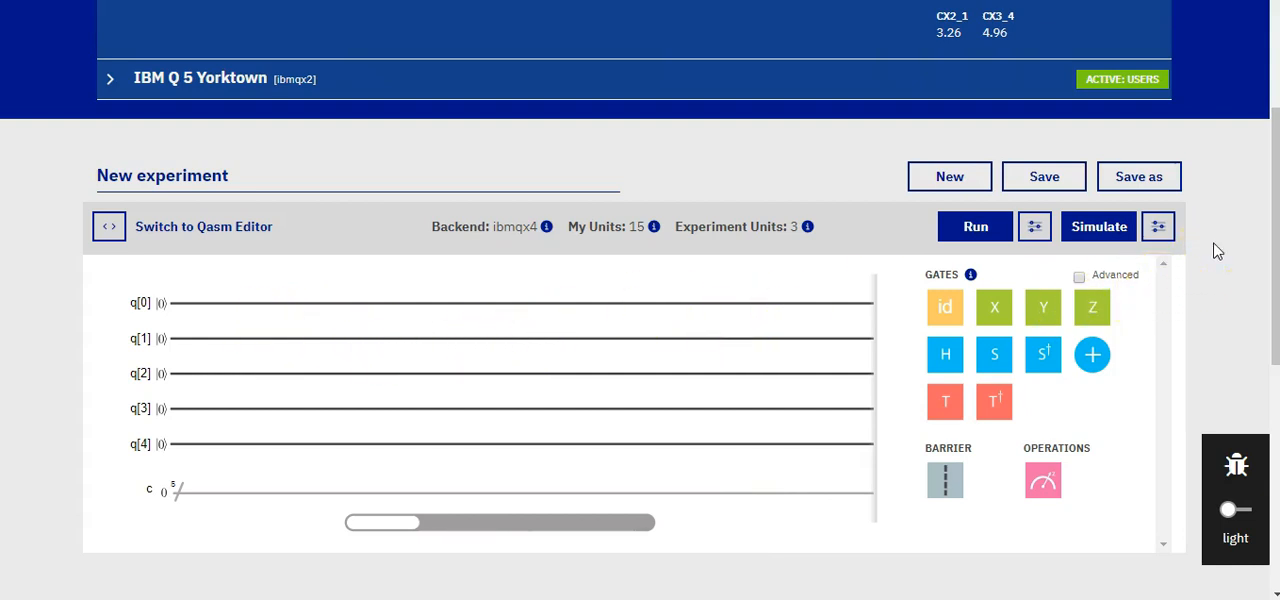
{"action": "scroll", "scroll_direction": "up", "scroll_amount": 3}
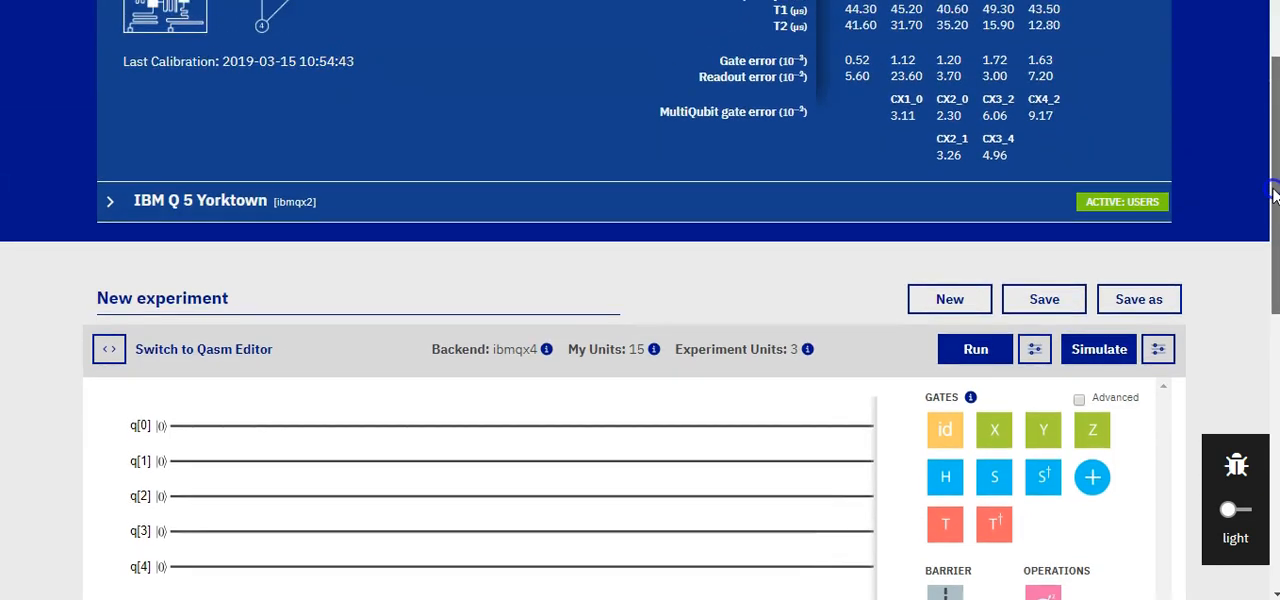
{"action": "scroll", "scroll_direction": "up", "scroll_amount": 3}
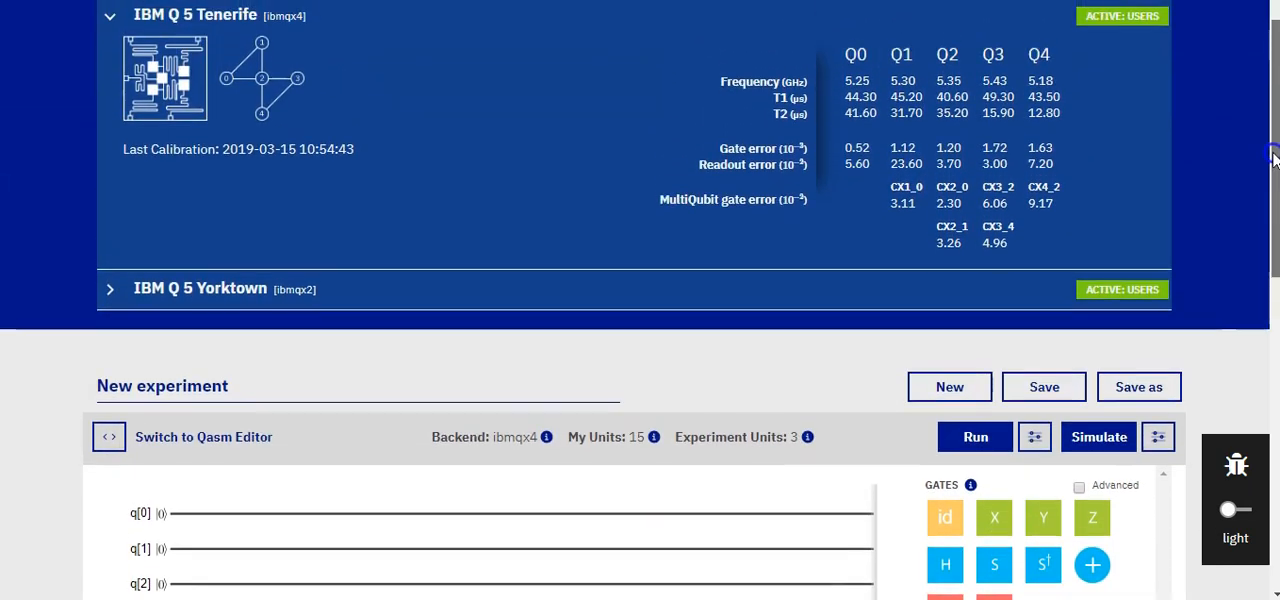
{"action": "scroll", "scroll_direction": "up", "scroll_amount": 3}
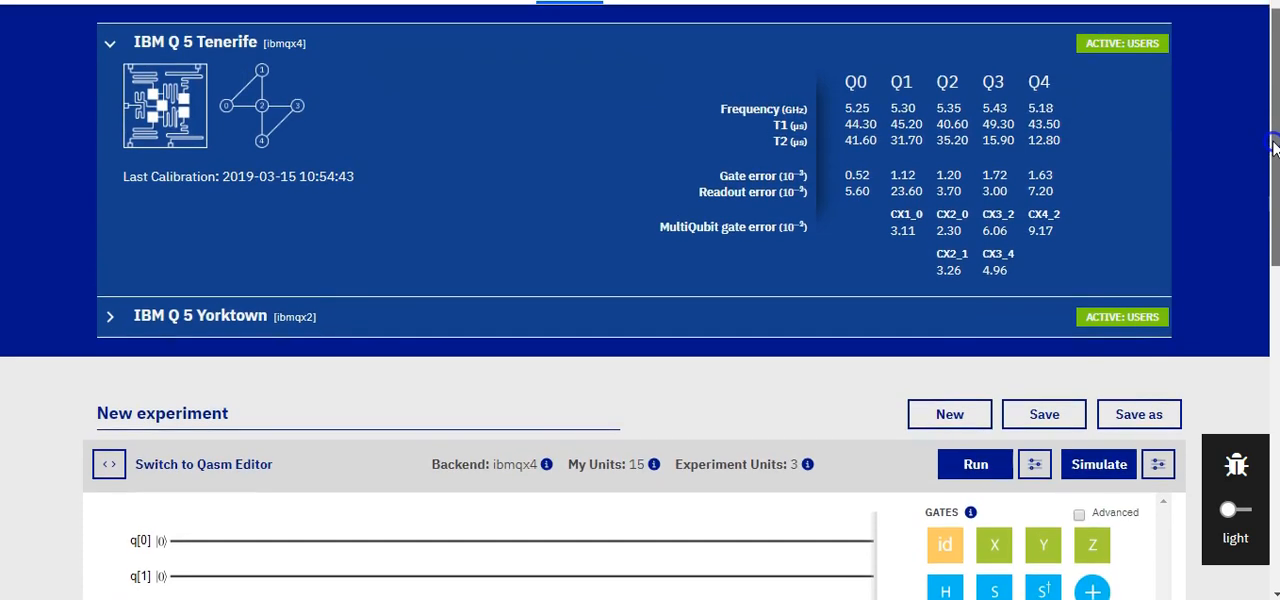
{"action": "mouse_move", "coordinate": [1270, 230]}
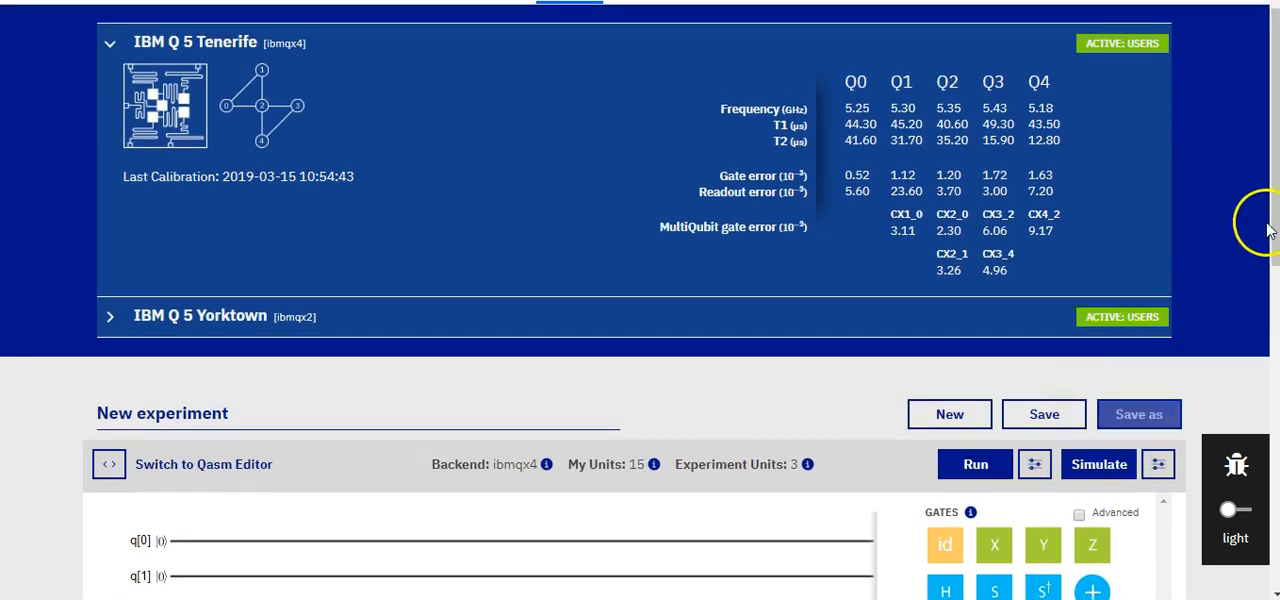
{"action": "scroll", "scroll_direction": "down", "scroll_amount": 3}
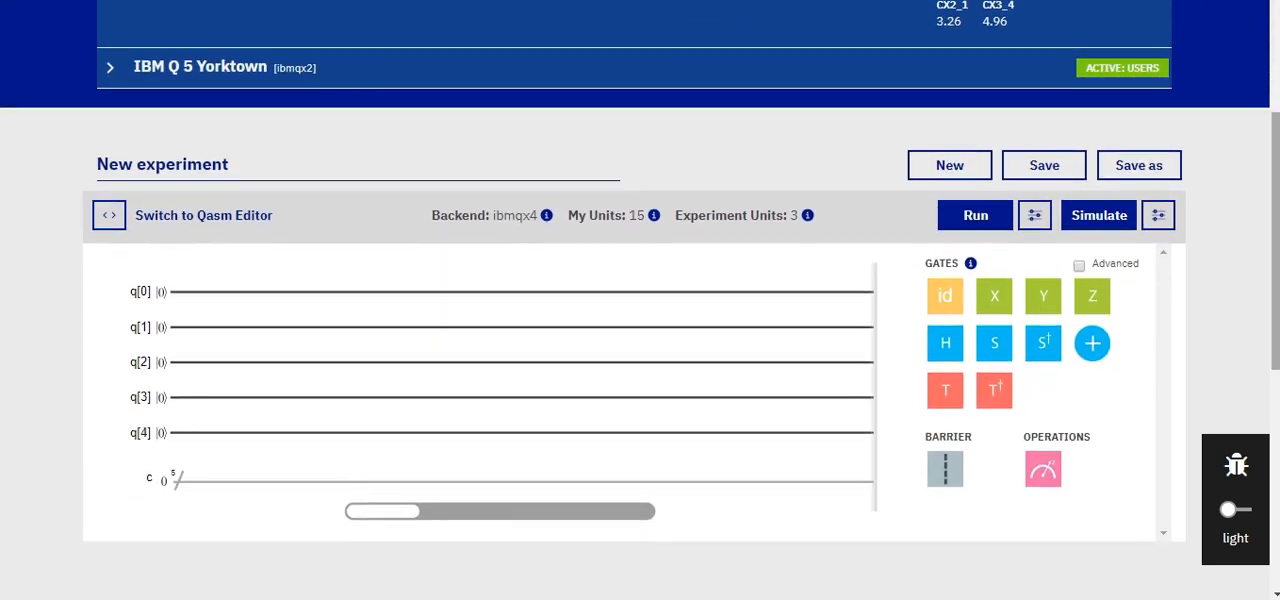
{"action": "mouse_move", "coordinate": [918, 180]}
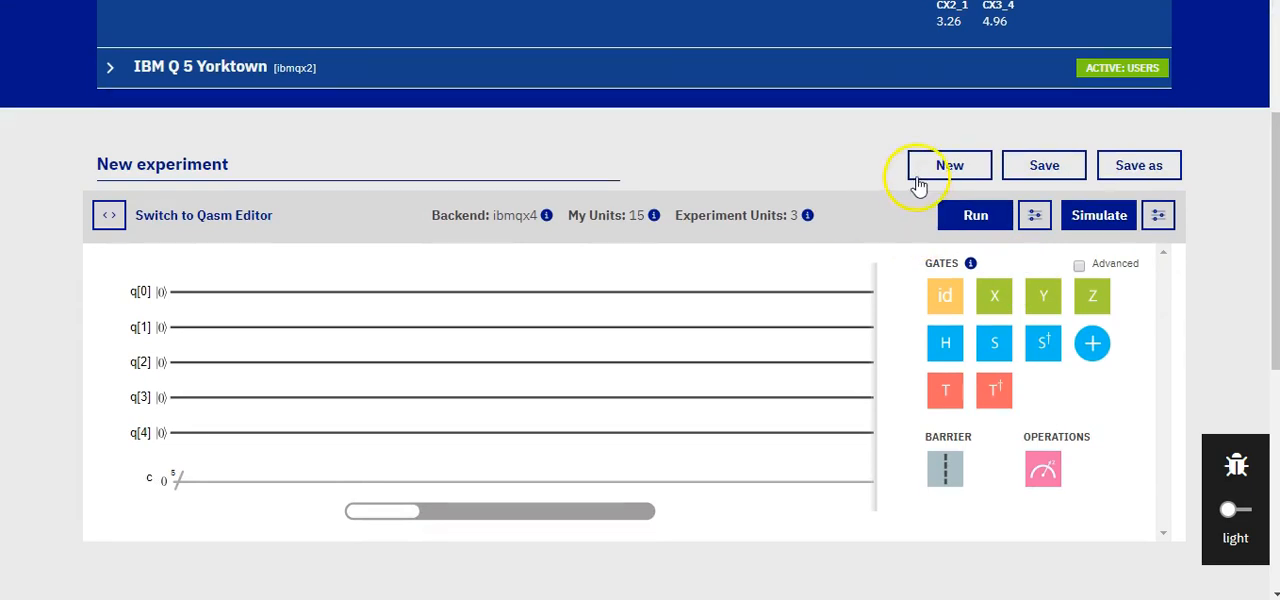
{"action": "left_click", "coordinate": [948, 164]}
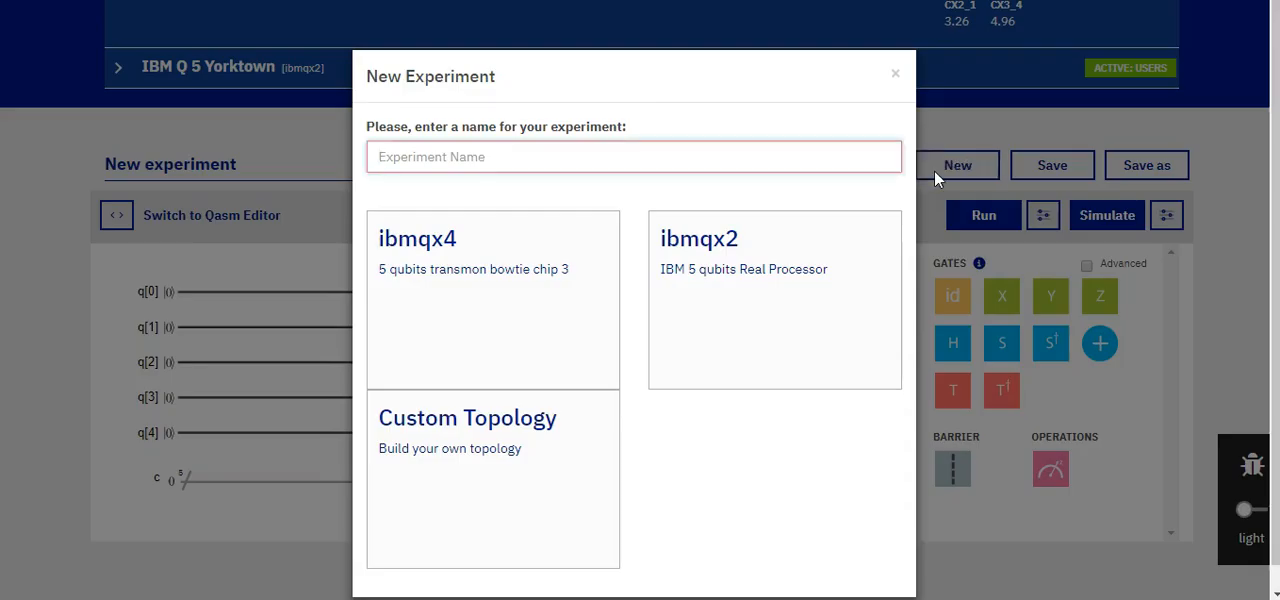
{"action": "mouse_move", "coordinate": [962, 214]}
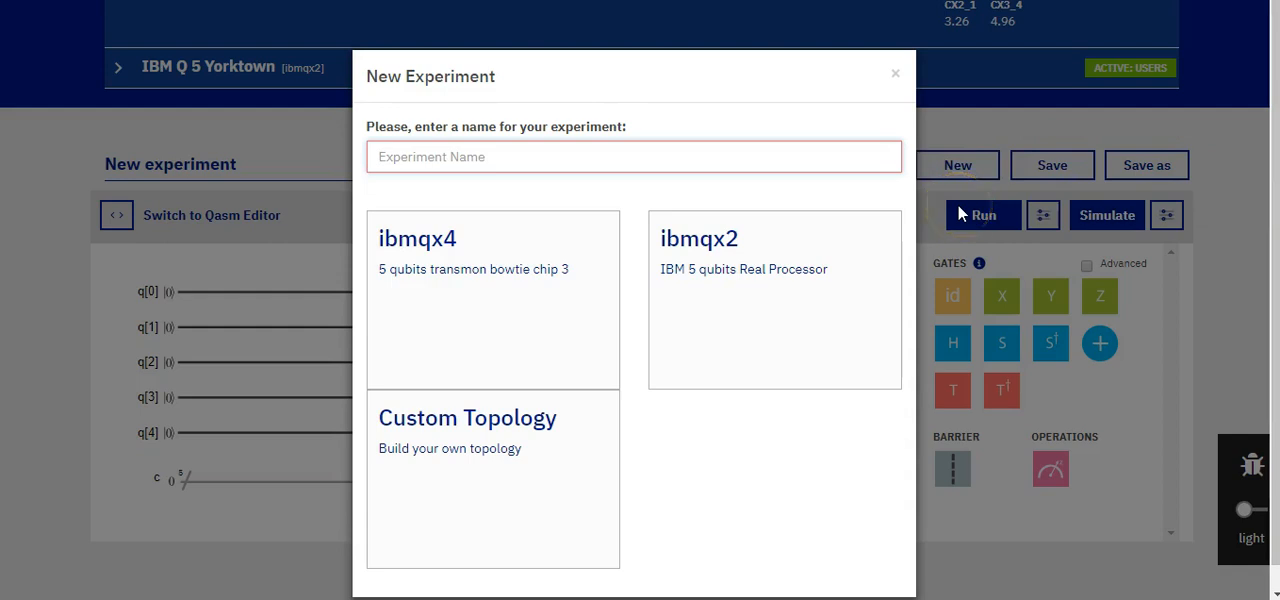
{"action": "type", "text": "Test"}
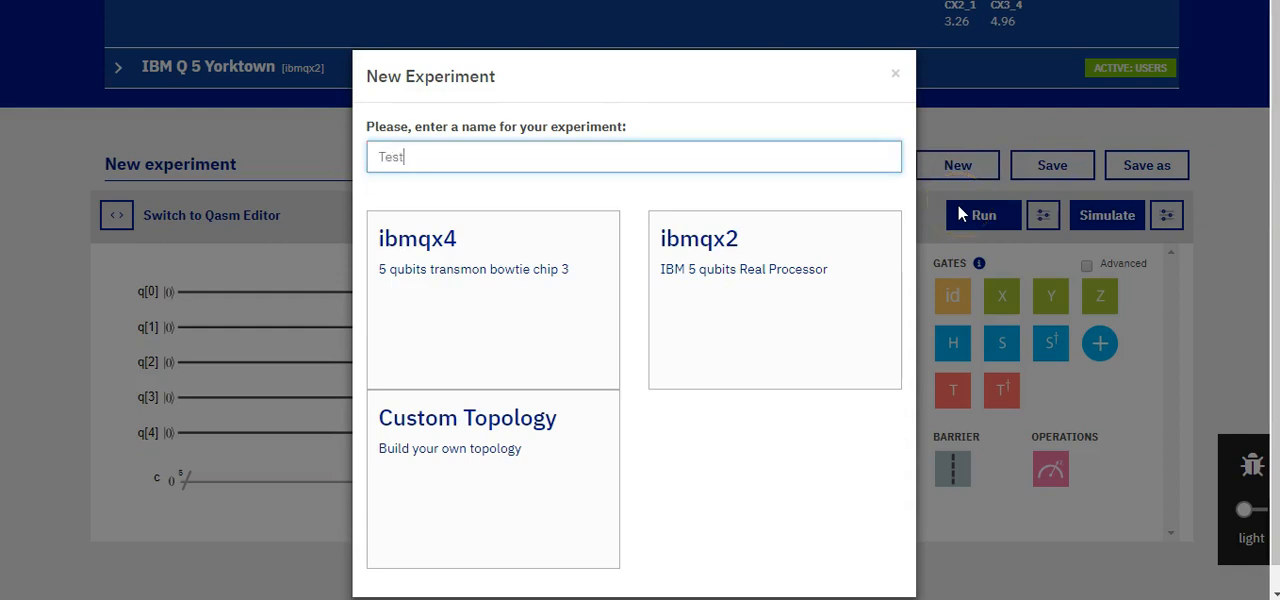
{"action": "mouse_move", "coordinate": [492, 440]}
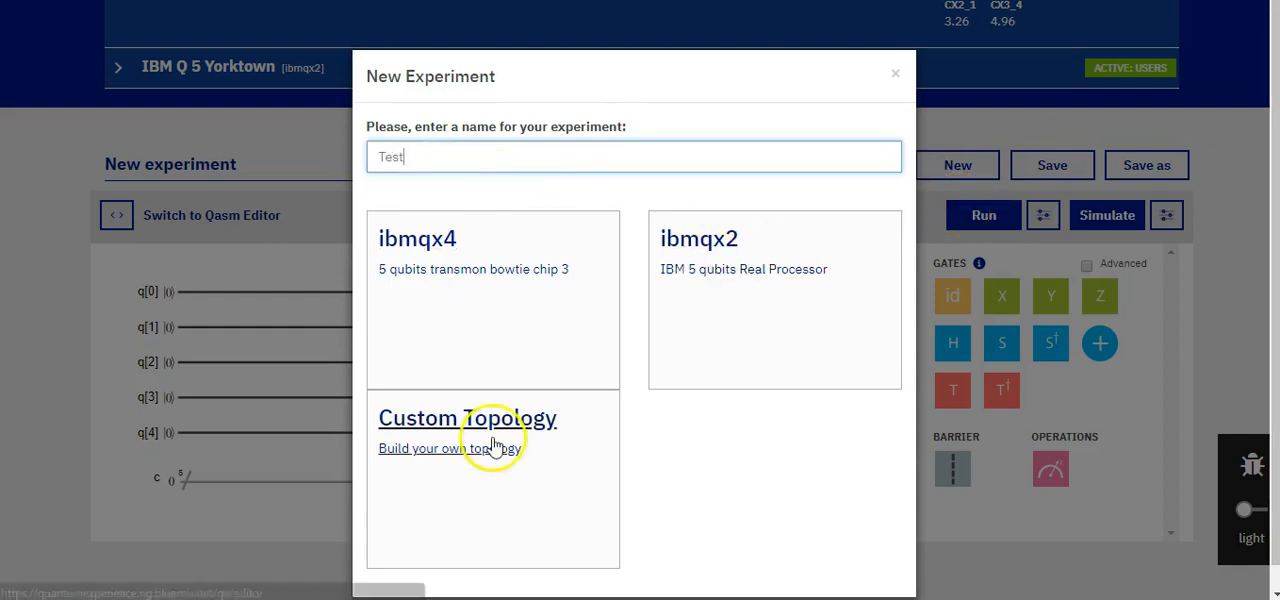
{"action": "mouse_move", "coordinate": [718, 444]}
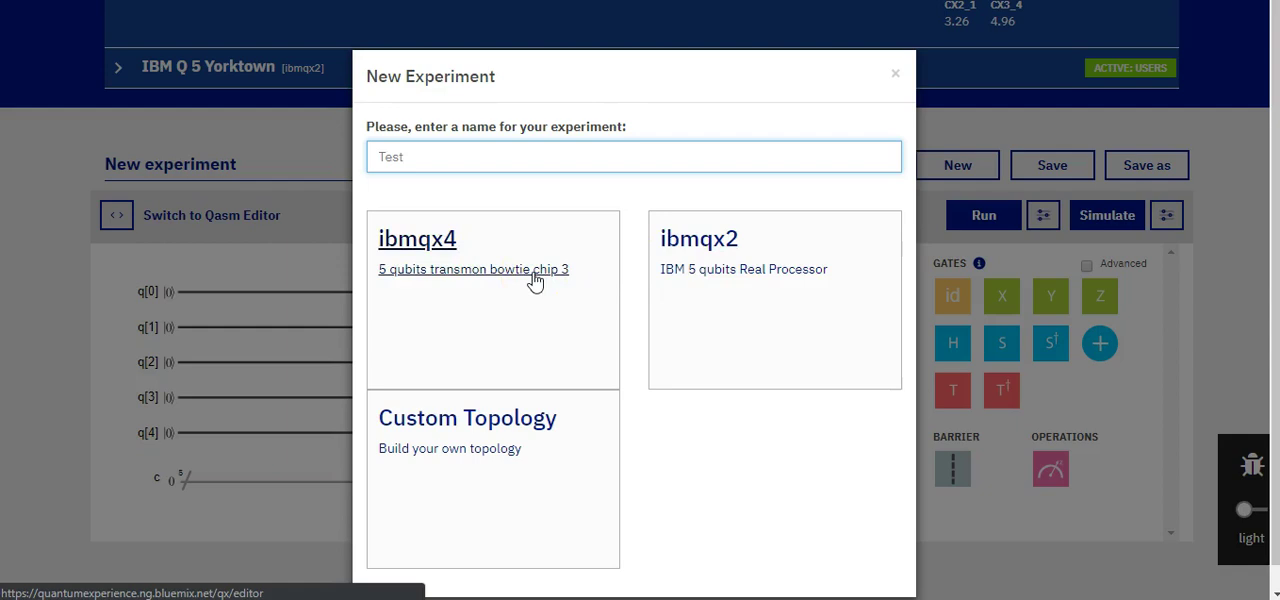
{"action": "mouse_move", "coordinate": [460, 430]}
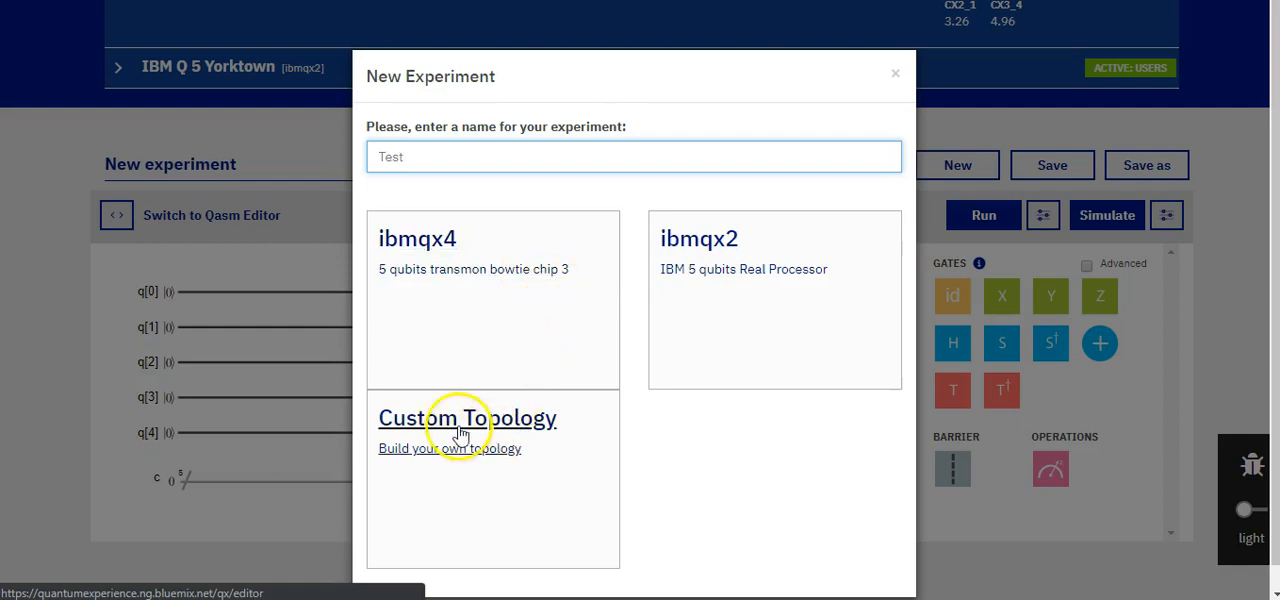
Step: Apply a custom topology with 2 qubits and 2 classical bits
{"action": "left_click", "coordinate": [468, 416]}
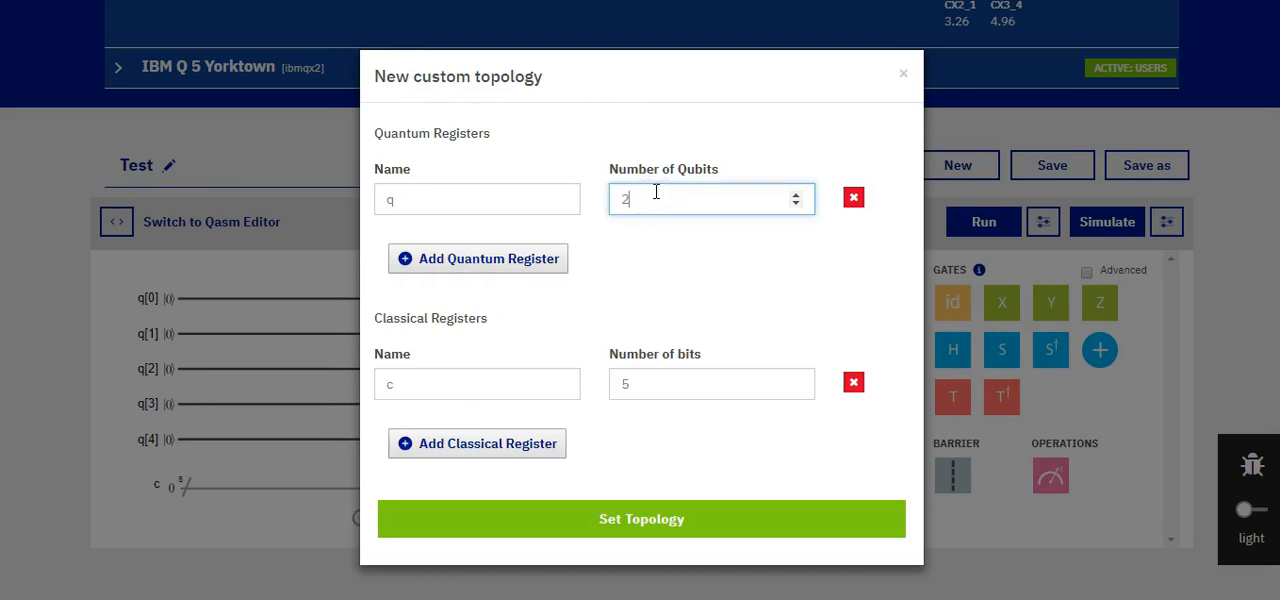
{"action": "left_click", "coordinate": [712, 384]}
{"action": "type", "text": "2"}
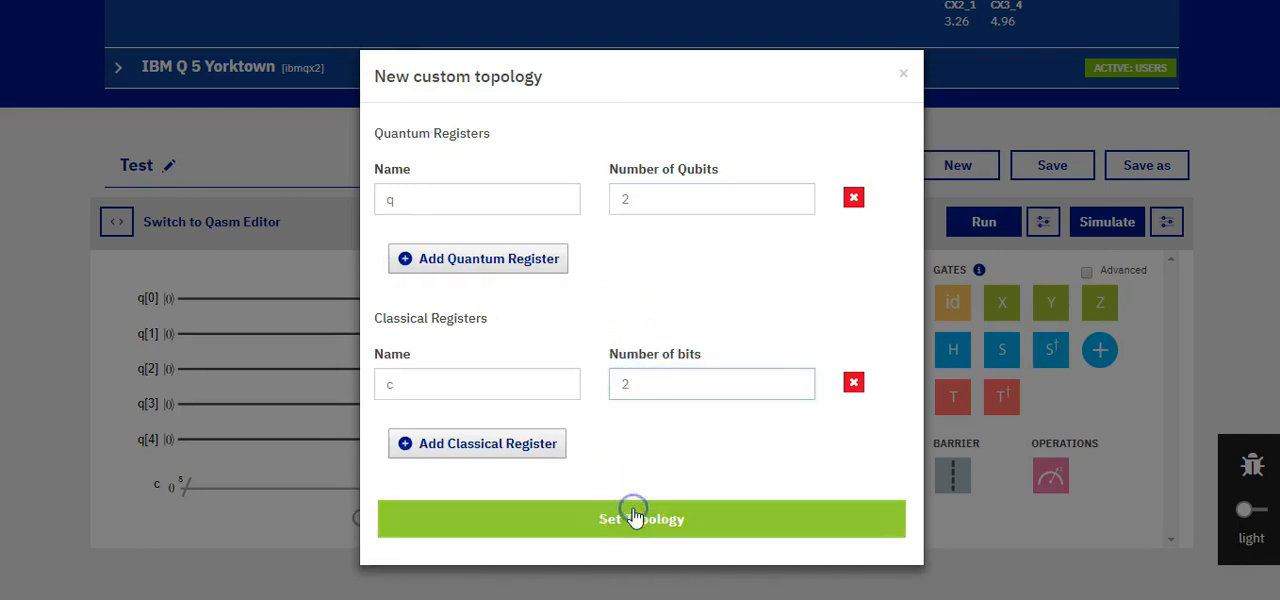
{"action": "left_click", "coordinate": [640, 518]}
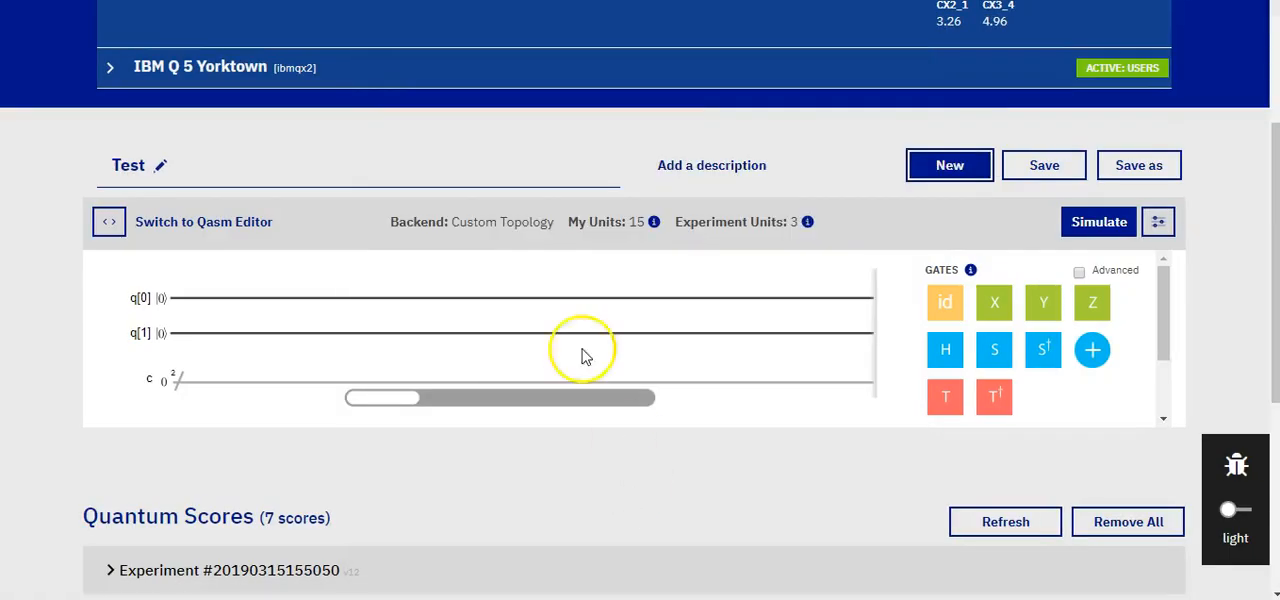
{"action": "mouse_move", "coordinate": [558, 272]}
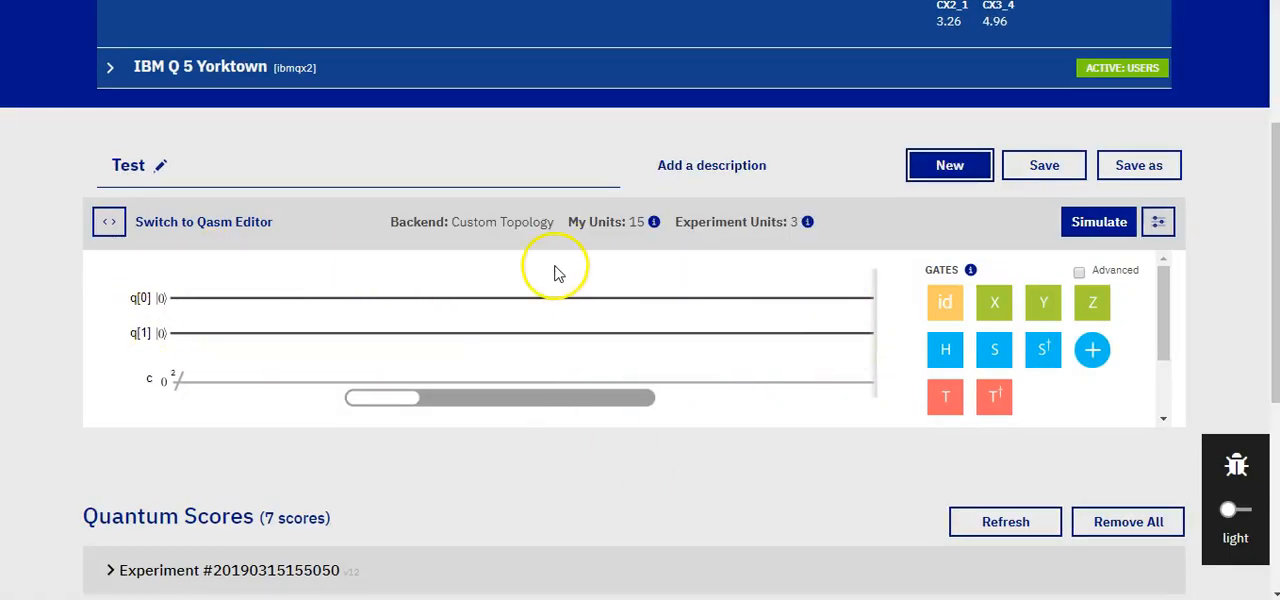
{"action": "mouse_move", "coordinate": [140, 300]}
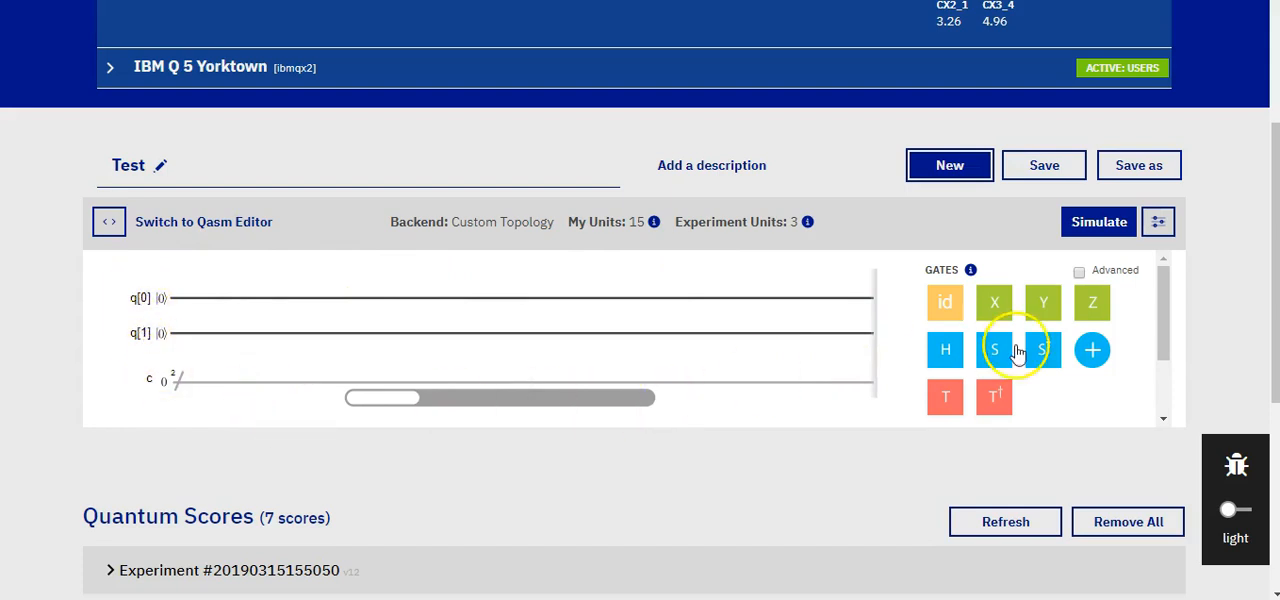
{"action": "mouse_move", "coordinate": [944, 348]}
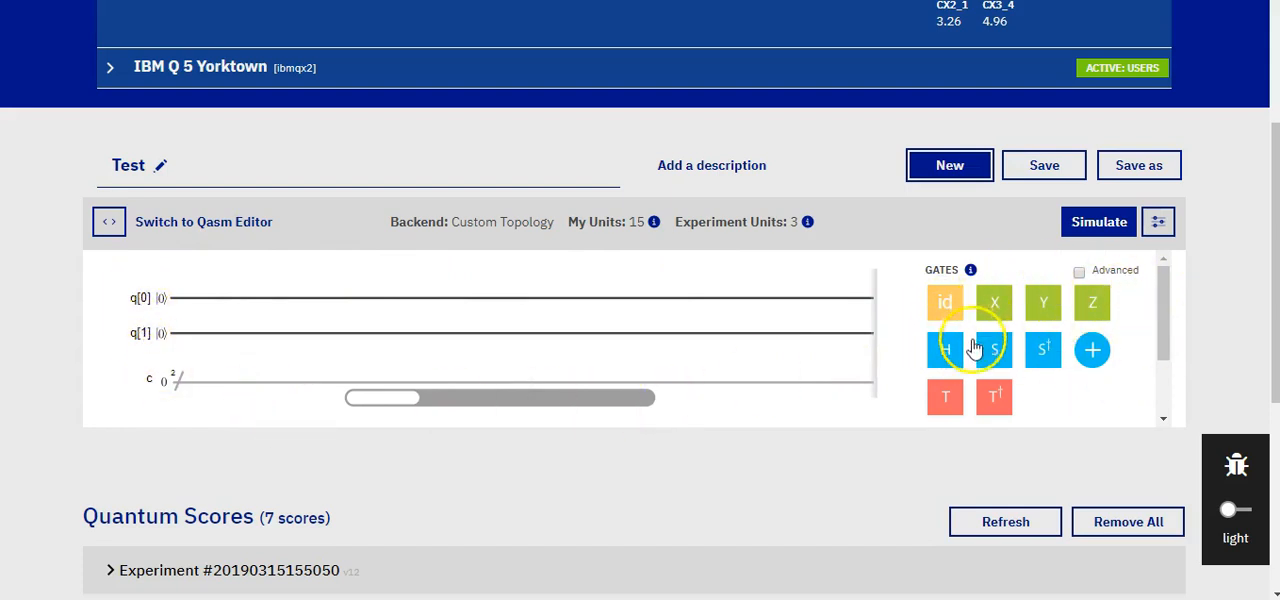
{"action": "mouse_move", "coordinate": [1008, 278]}
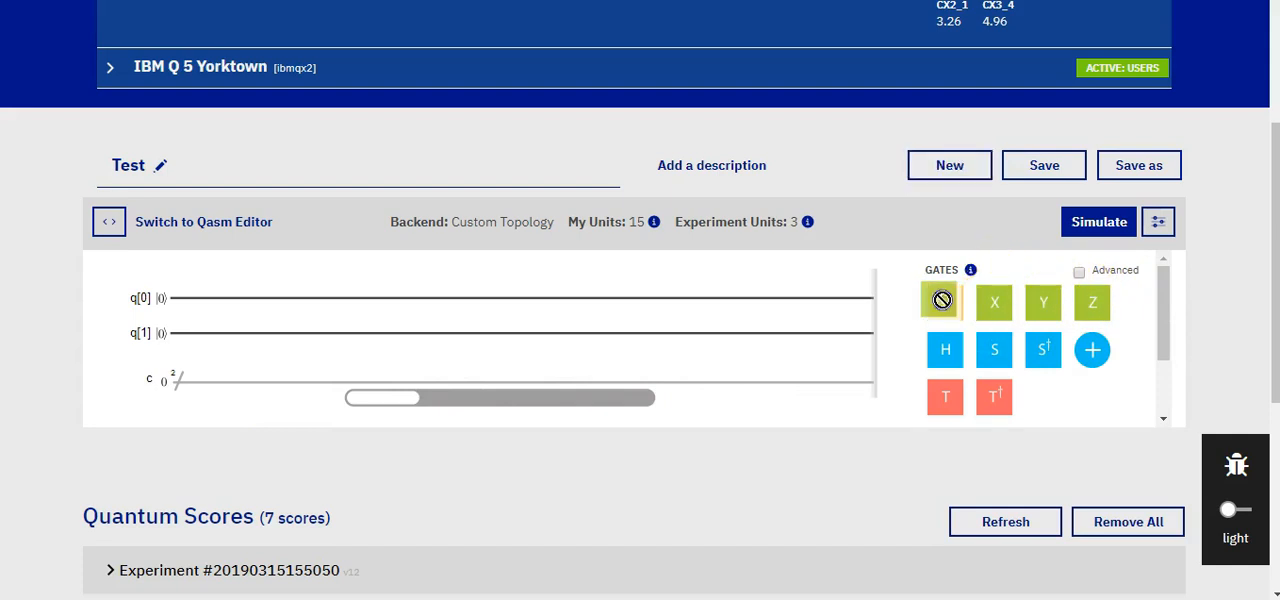
Step: Place an X gate on qubit q[1]
{"action": "left_click_drag", "start_coordinate": [942, 300], "coordinate": [222, 332]}
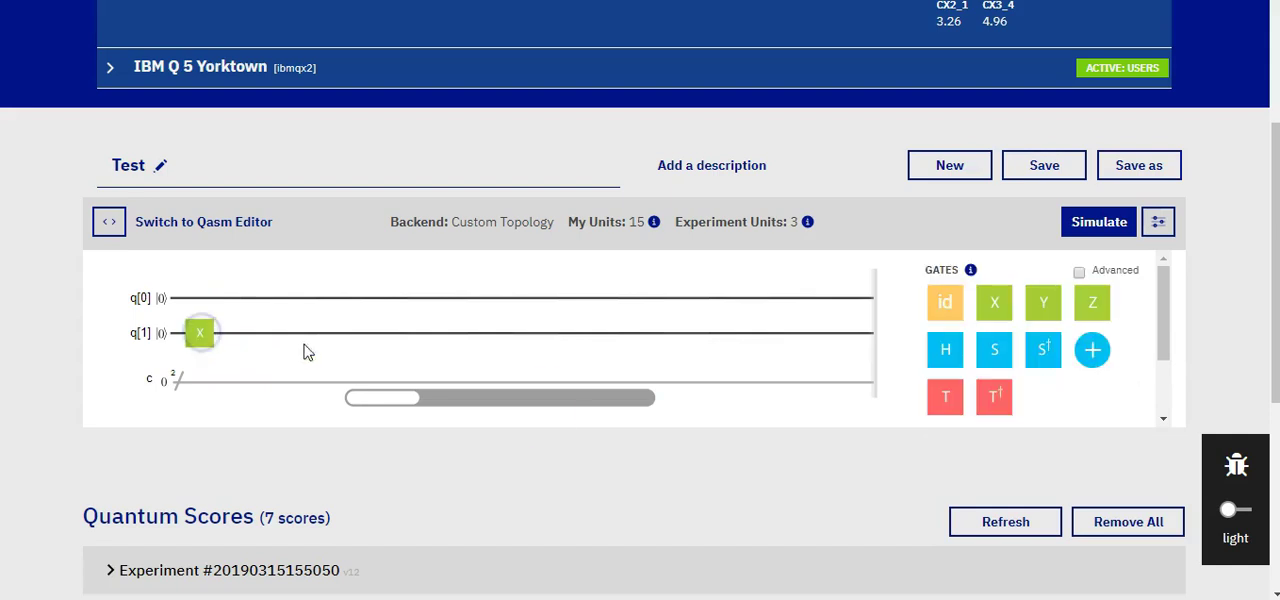
Step: Add a measurement on q[1] after the X gate, confirm its classical bit, and simulate
{"action": "scroll", "scroll_direction": "down", "scroll_amount": 3}
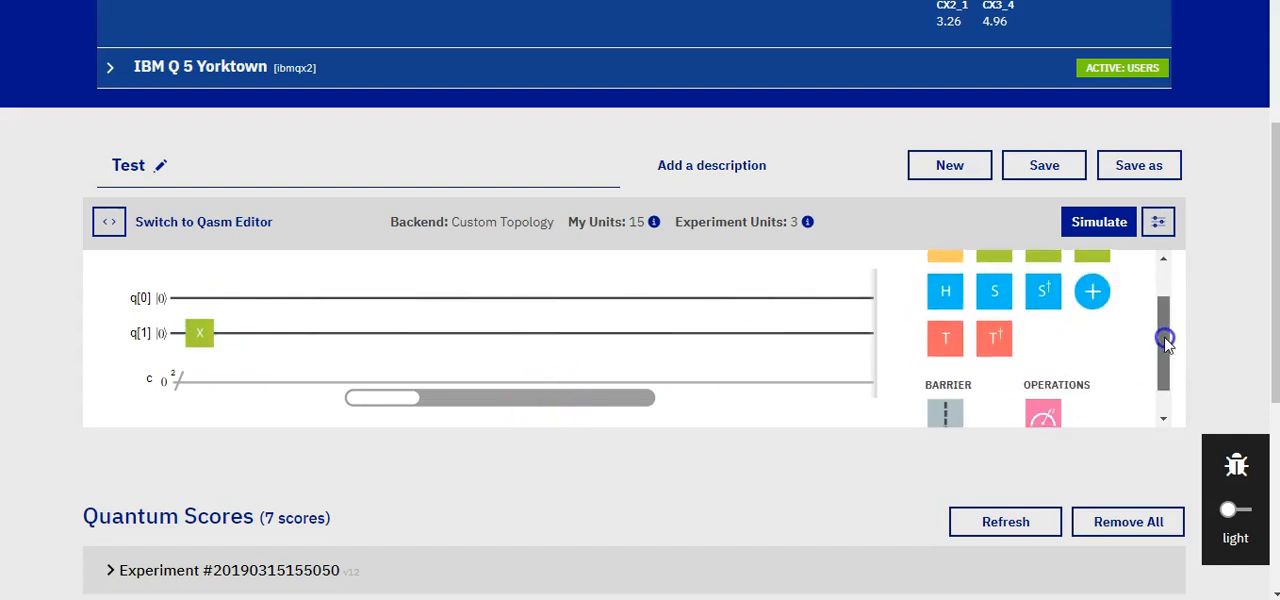
{"action": "scroll", "scroll_direction": "down", "scroll_amount": 3}
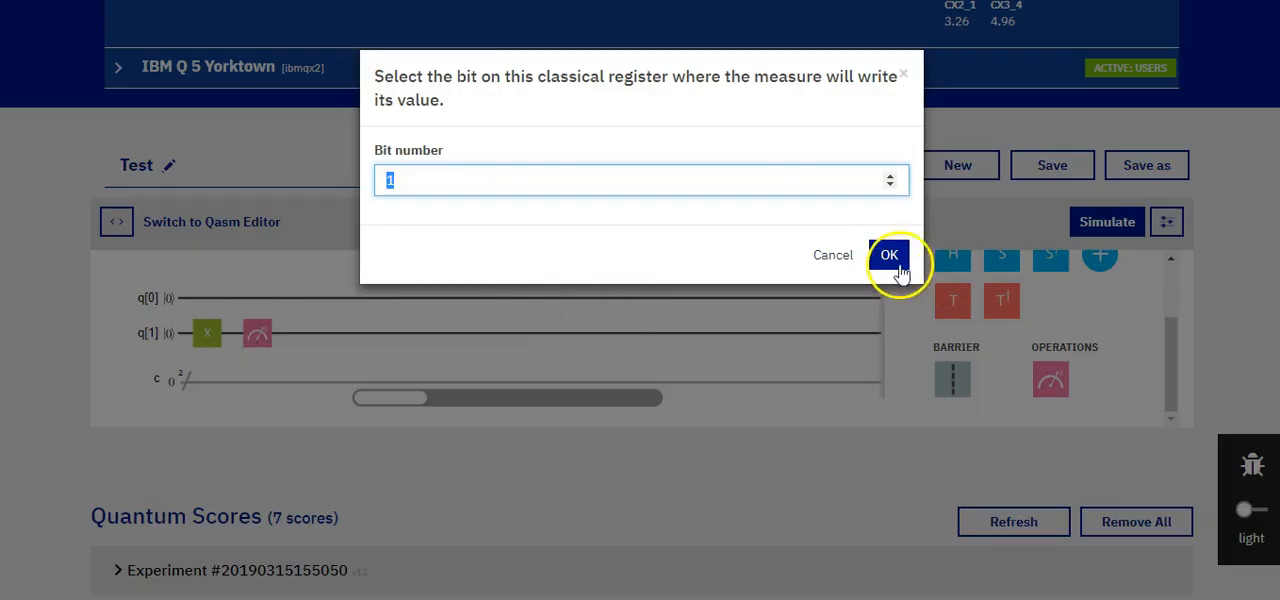
{"action": "left_click", "coordinate": [888, 256]}
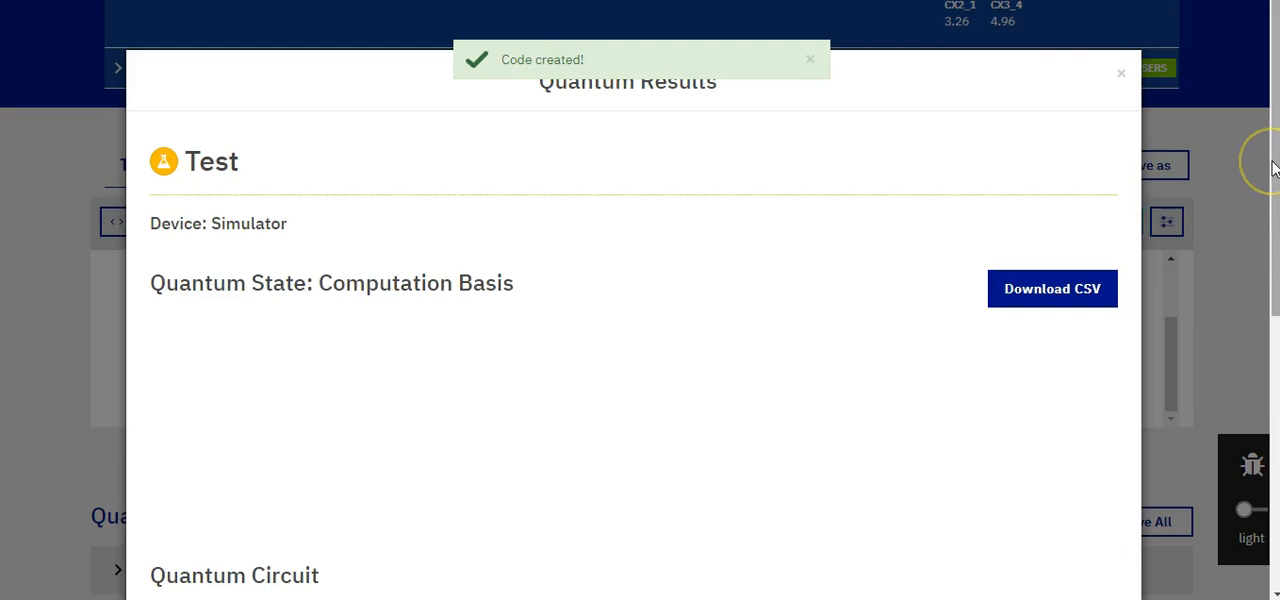
Step: View the results histogram showing outcome 10 with probability 1.000
{"action": "scroll", "scroll_direction": "down", "scroll_amount": 3}
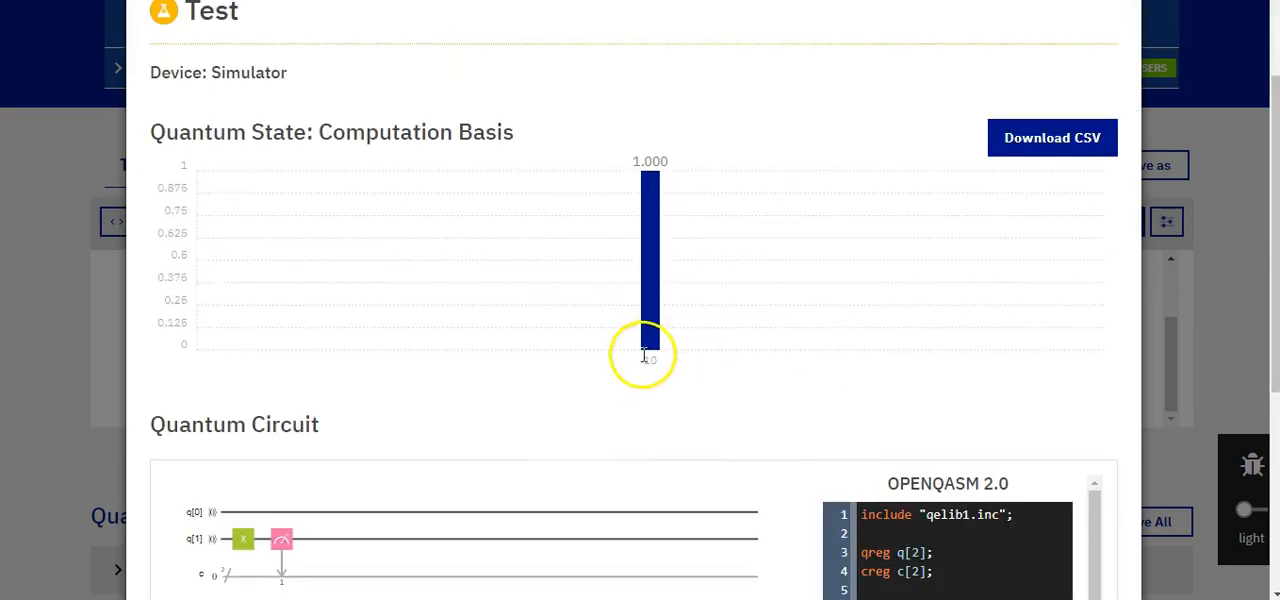
{"action": "mouse_move", "coordinate": [644, 364]}
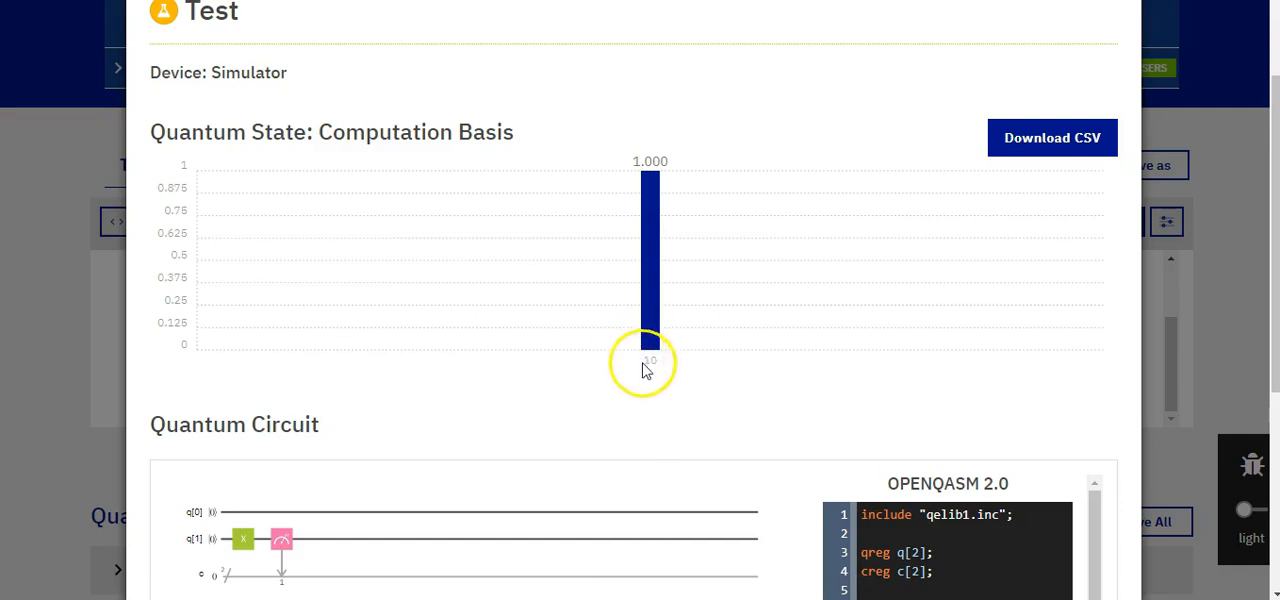
{"action": "mouse_move", "coordinate": [622, 400]}
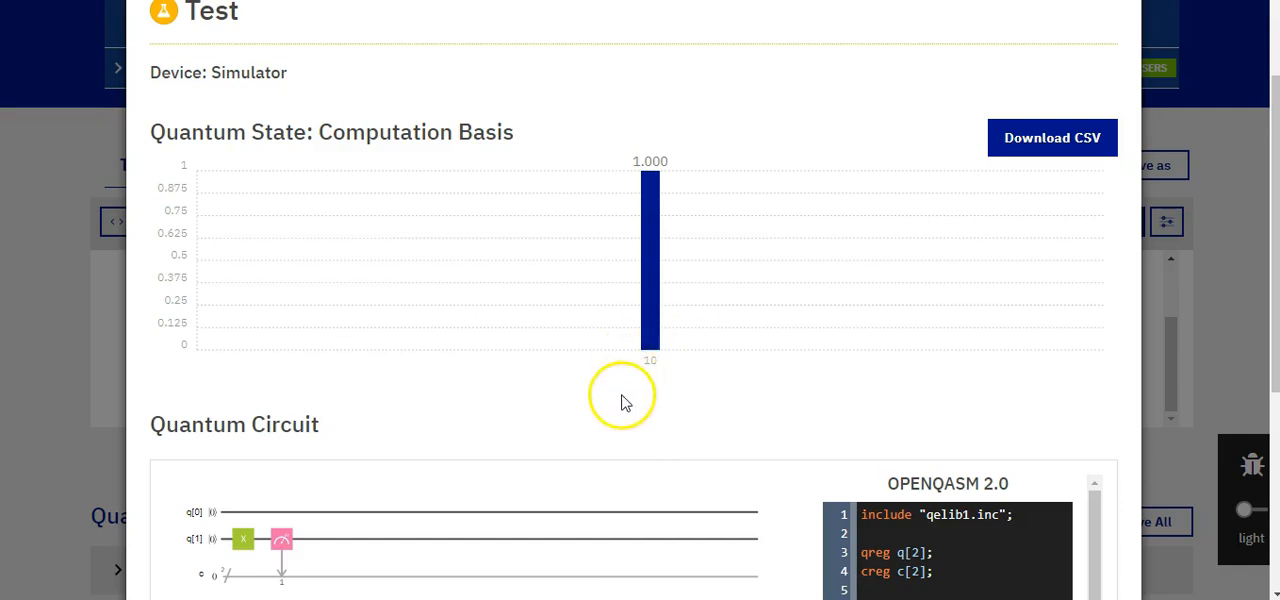
{"action": "mouse_move", "coordinate": [504, 438]}
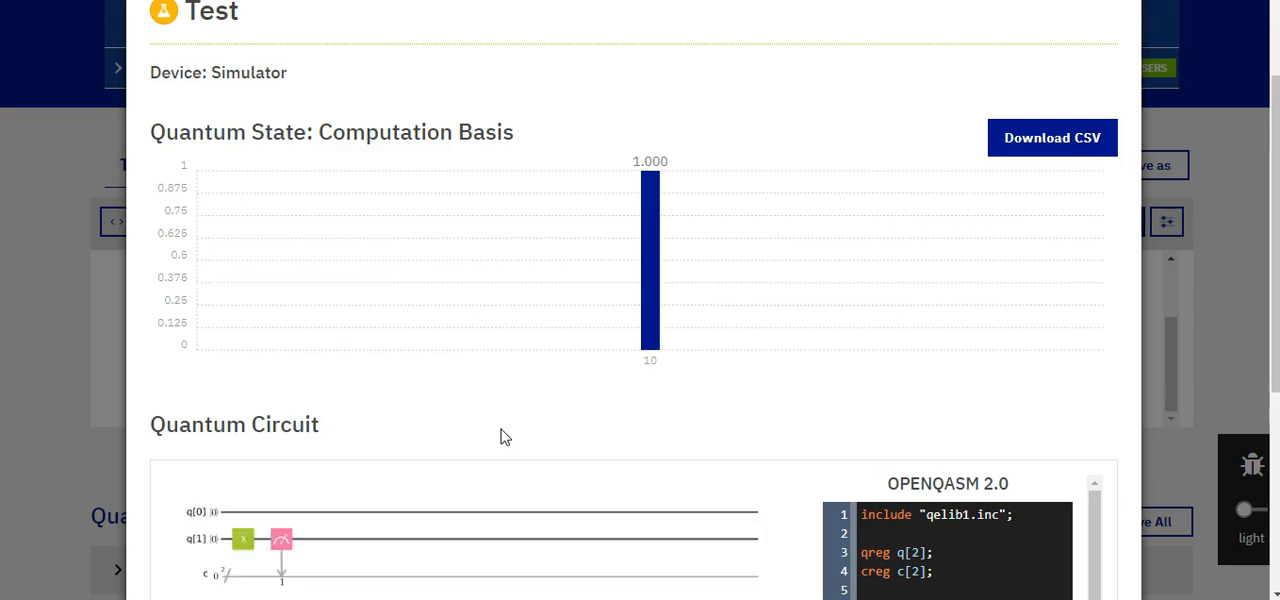
{"action": "mouse_move", "coordinate": [632, 408]}
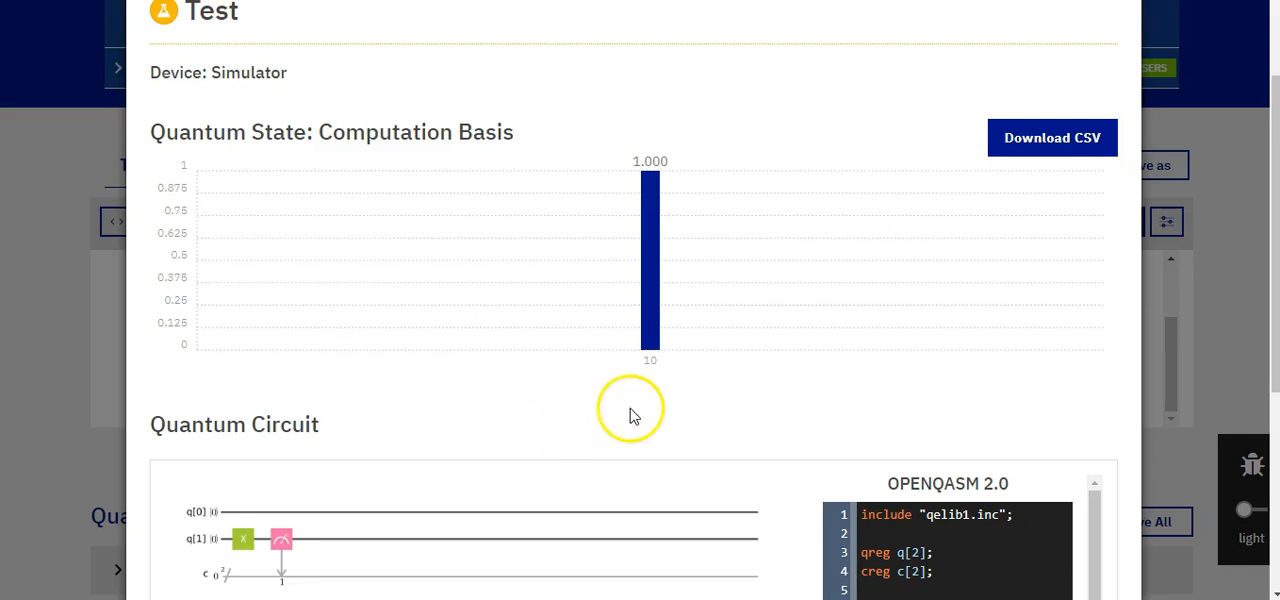
{"action": "mouse_move", "coordinate": [720, 404]}
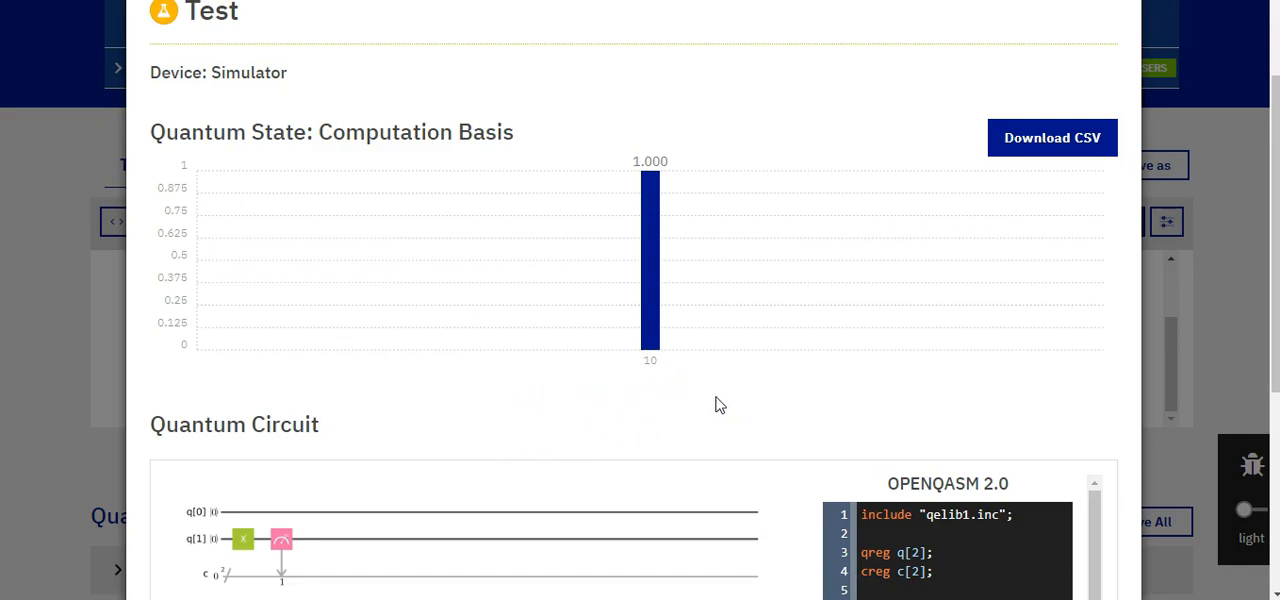